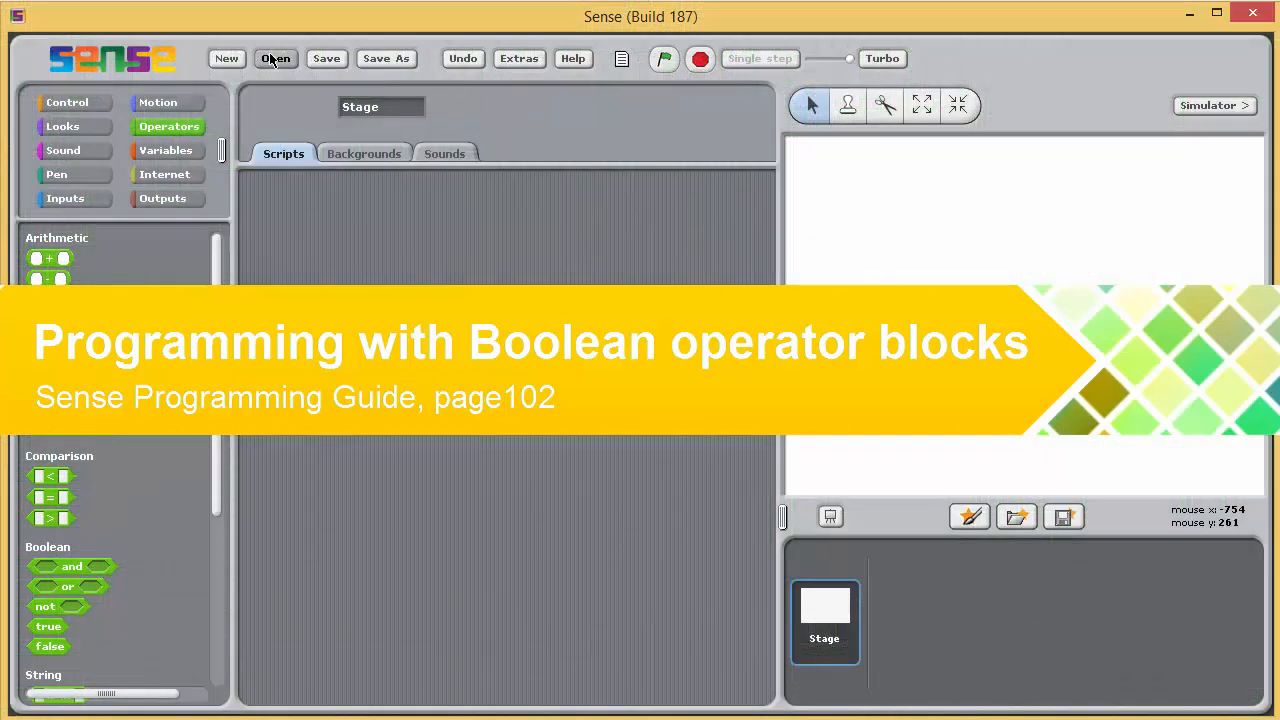
Open the existing SPG_Project_24 plotter project from the project list.
click(276, 58)
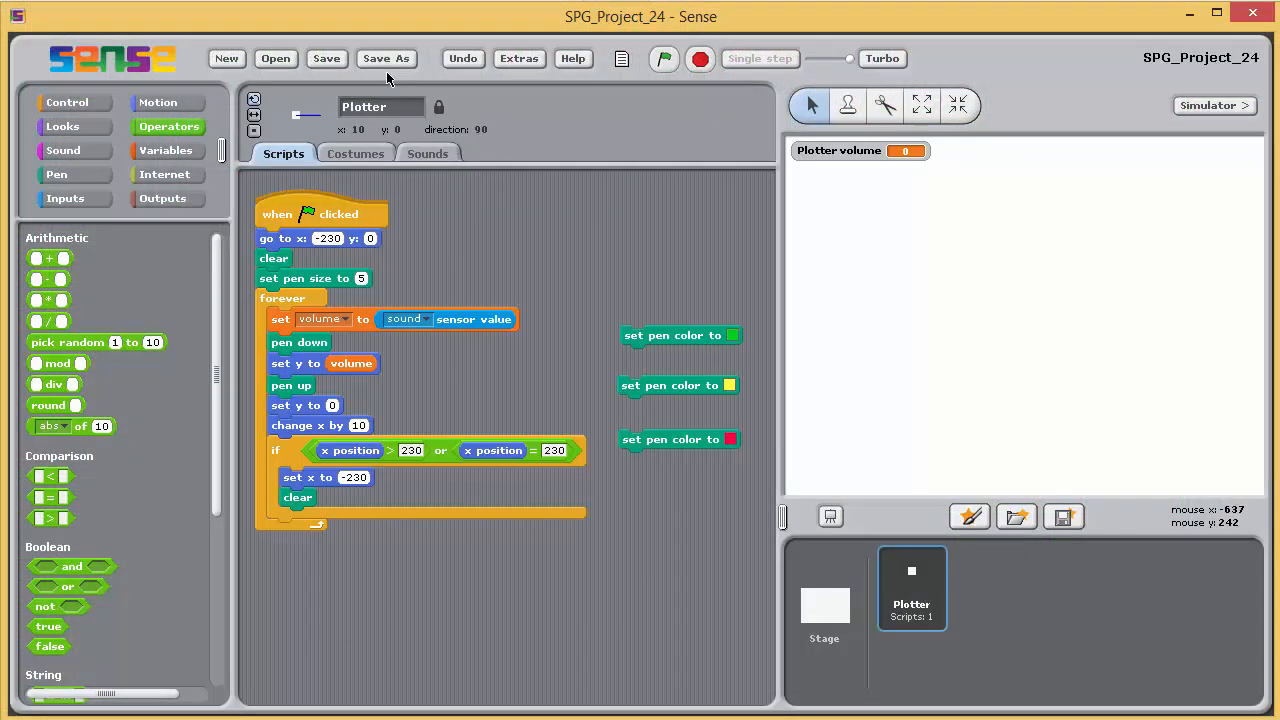
Save a copy of the project as SPG_Project_24_sol.
click(386, 58)
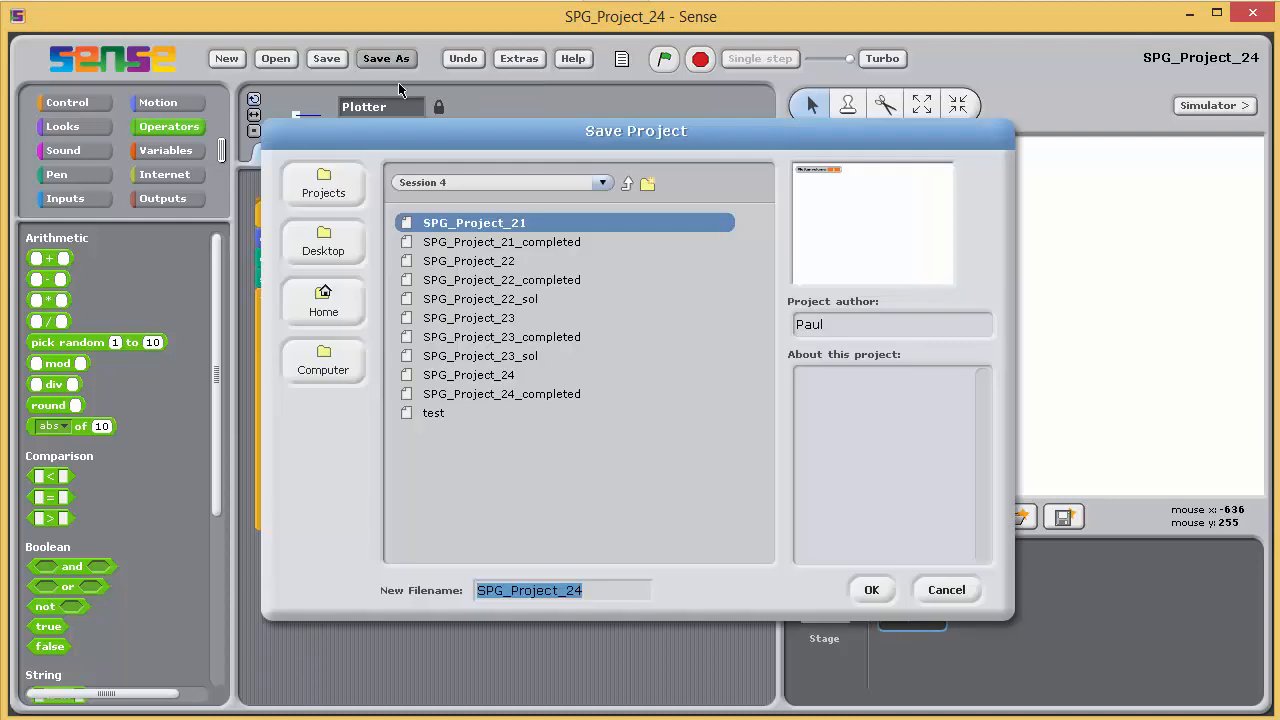
mouse_move(600, 600)
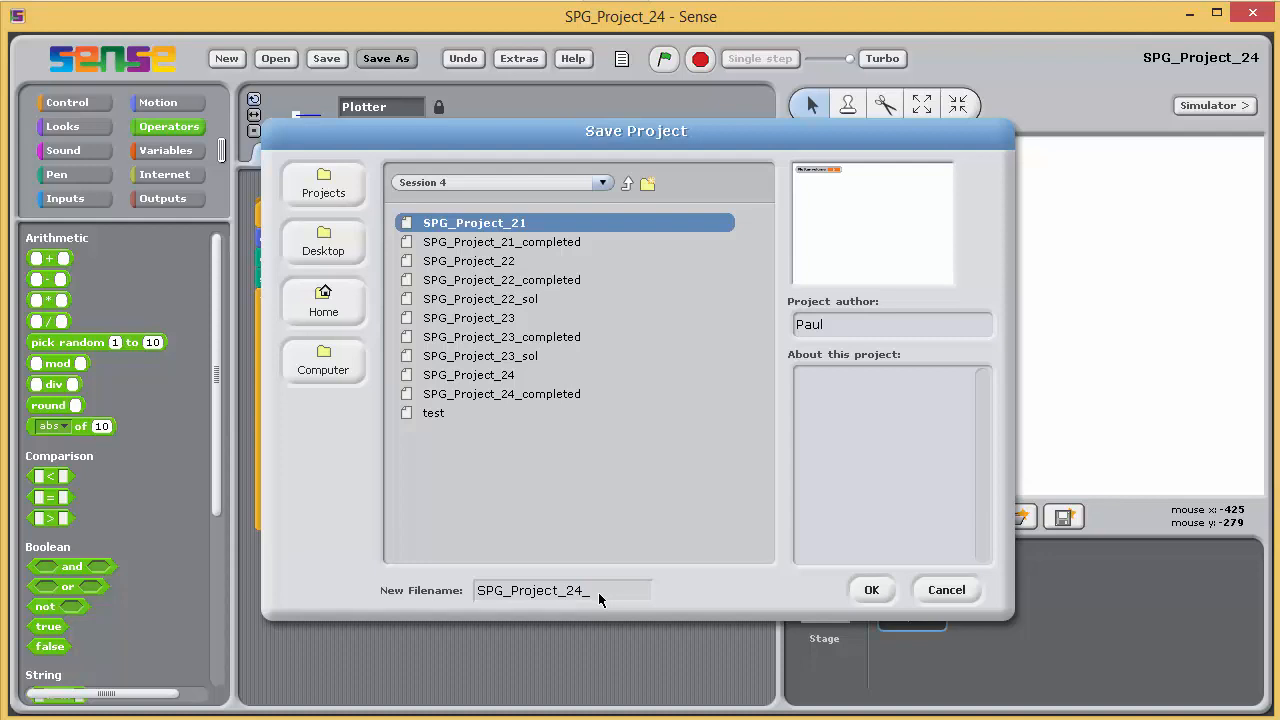
text(_sol)
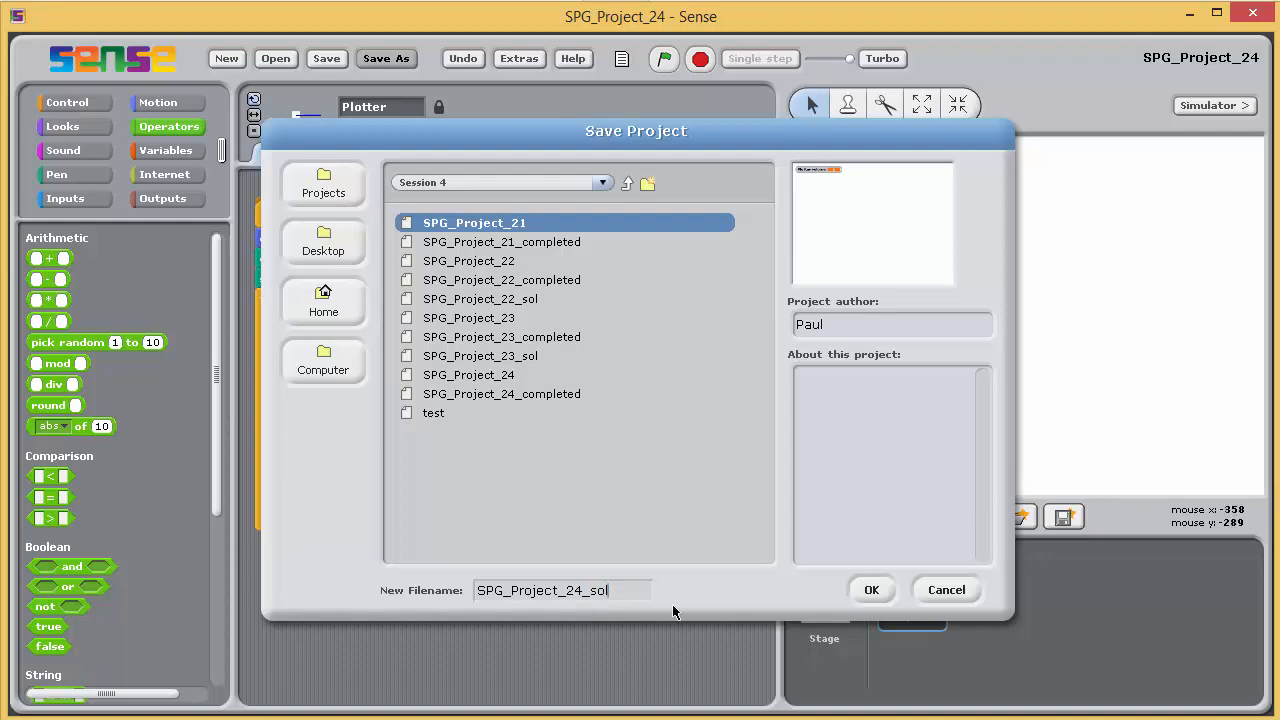
click(872, 588)
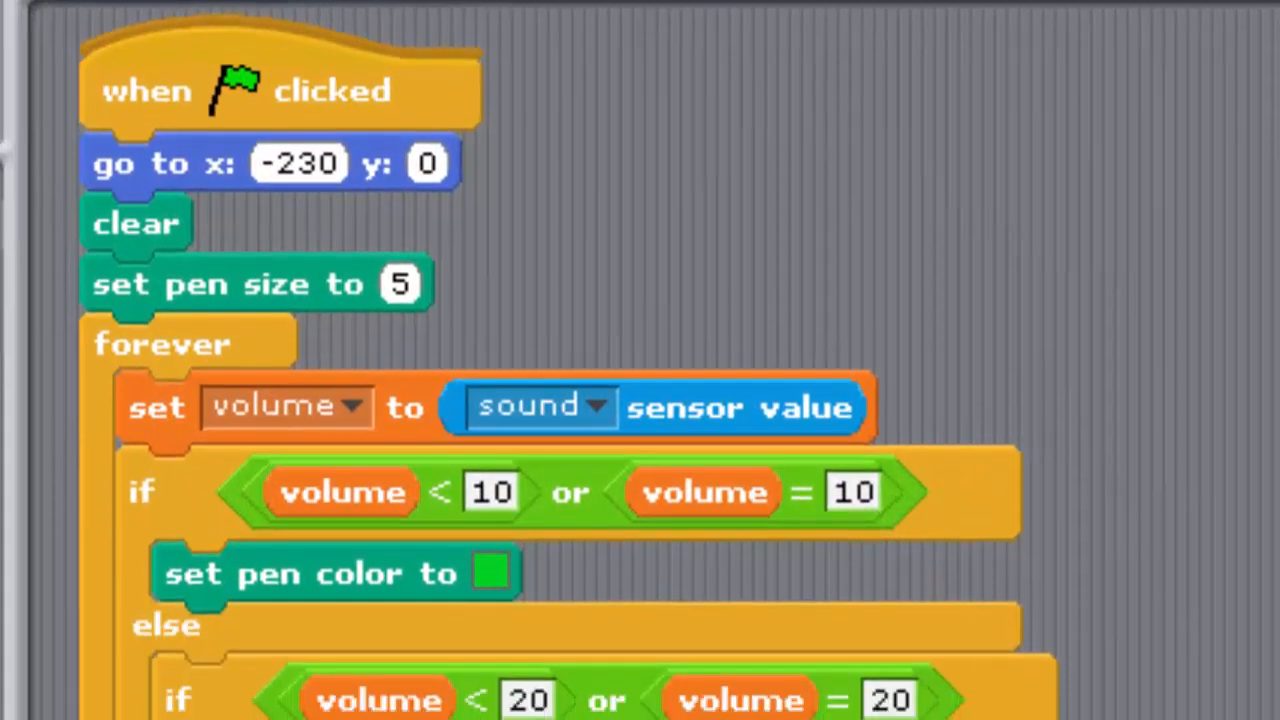
Review the three separate if blocks (green ≤10, yellow >10 and ≤20, red >20) and show the Control palette.
scroll(down, 3)
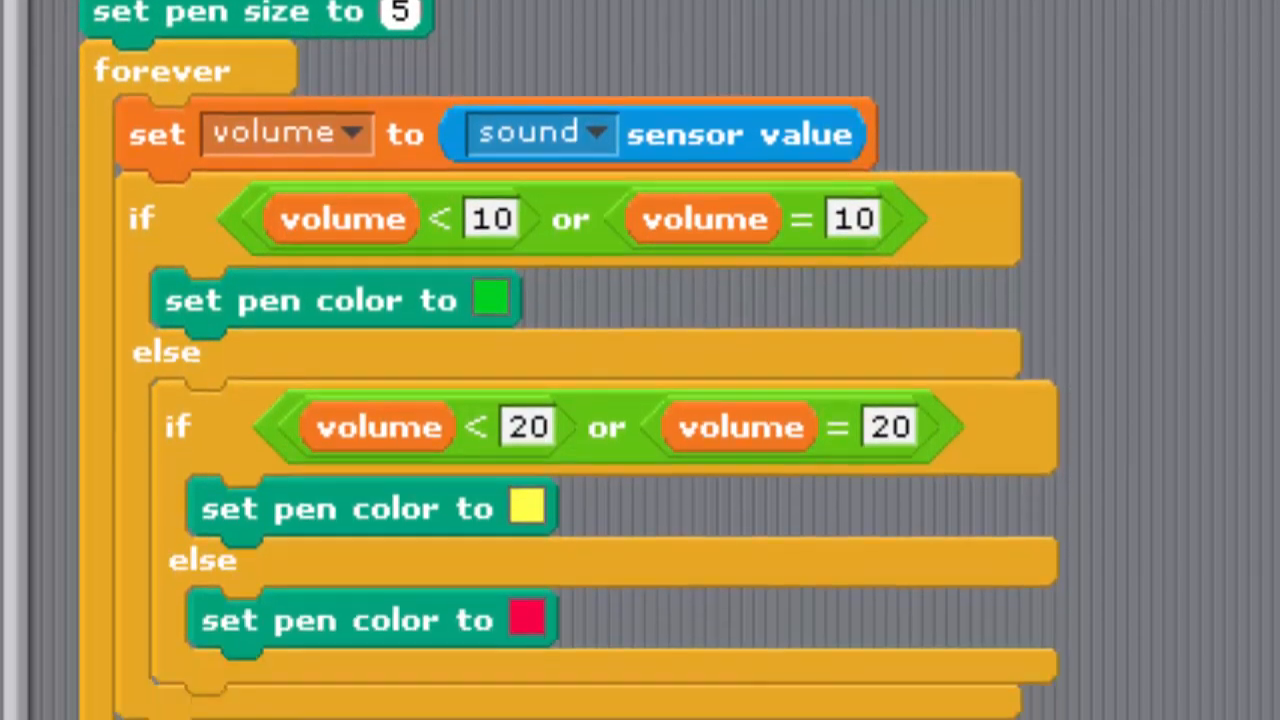
scroll(down, 3)
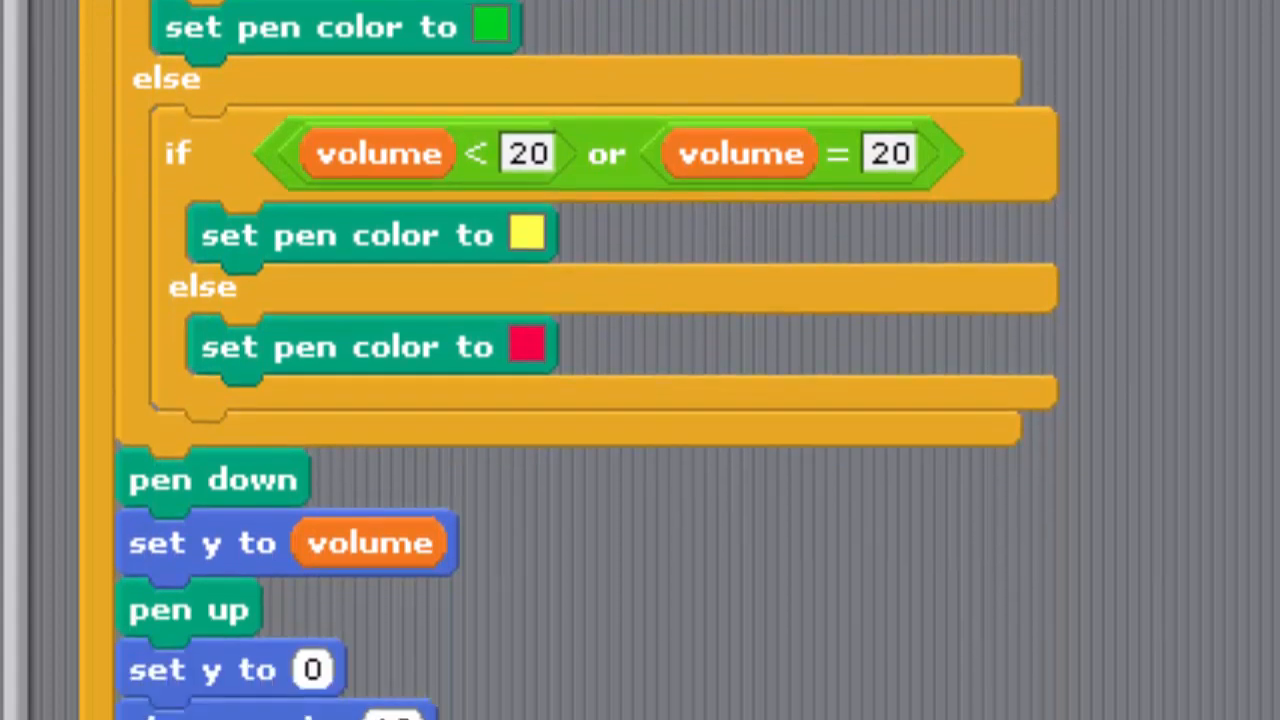
scroll(down, 3)
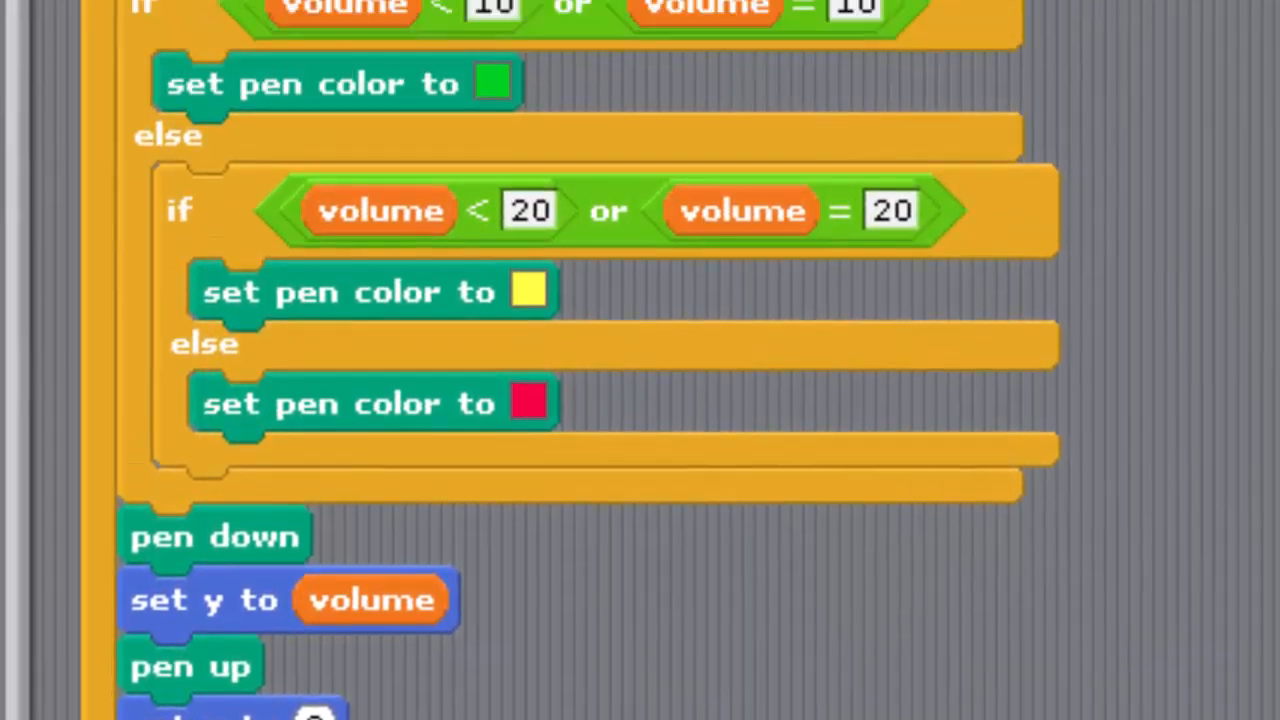
scroll(up, 3)
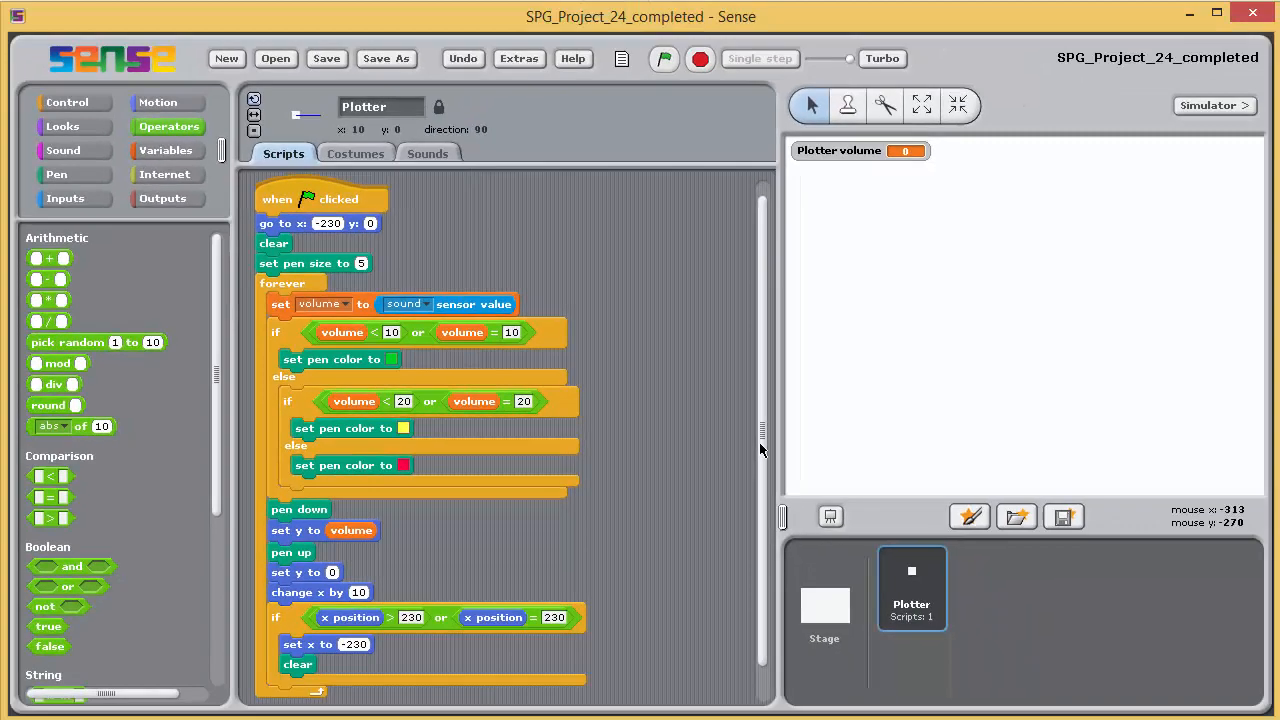
click(68, 102)
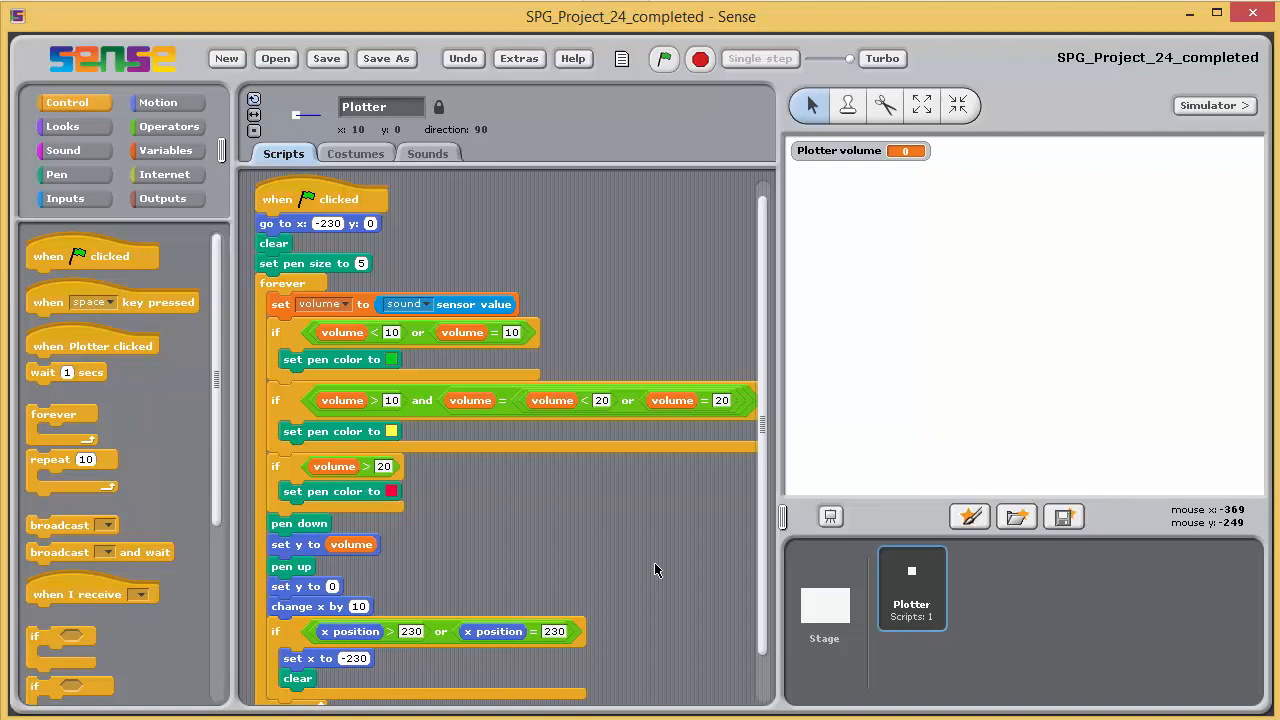
Run the plotter with the green flag to draw sound-level coloured lines, then stop it.
click(664, 60)
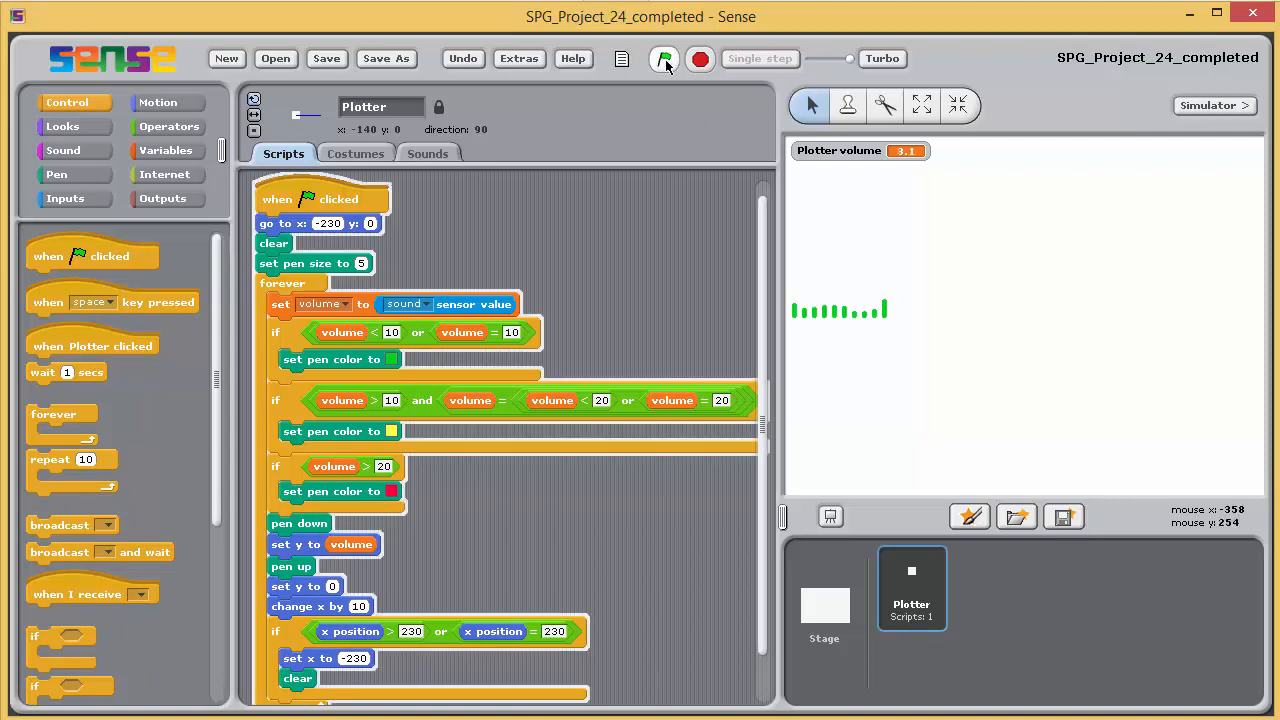
click(664, 58)
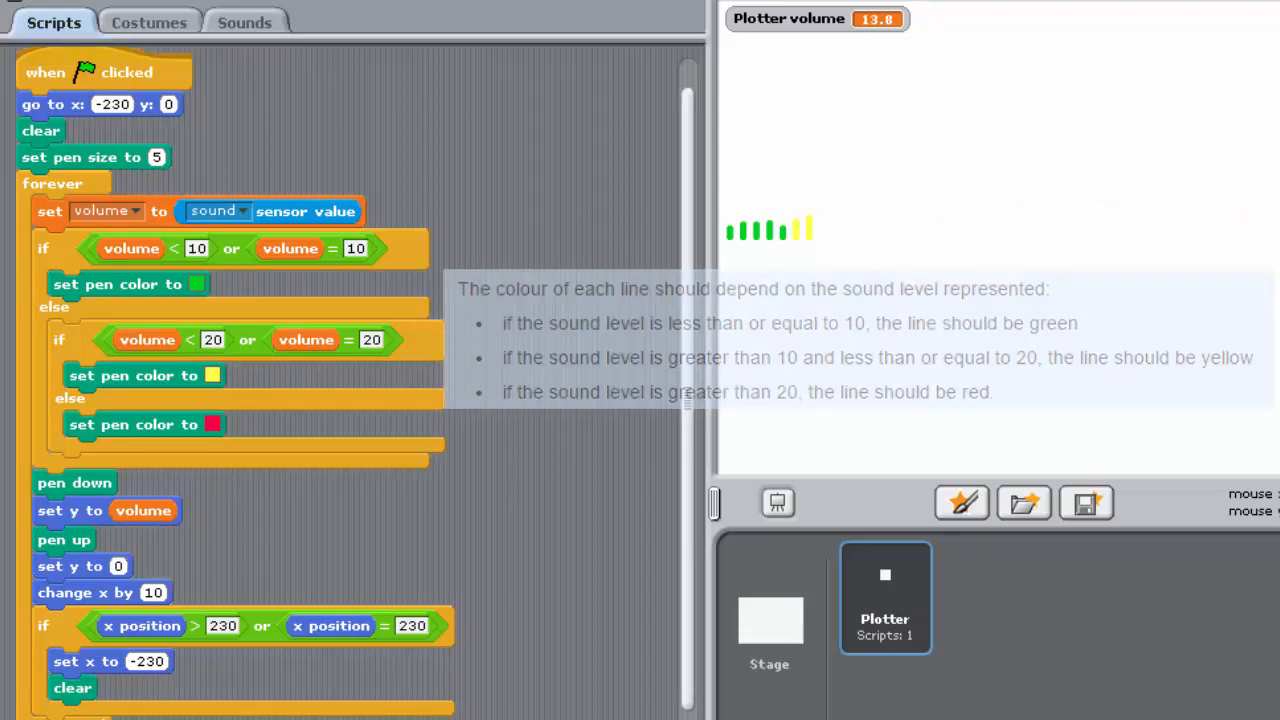
click(700, 58)
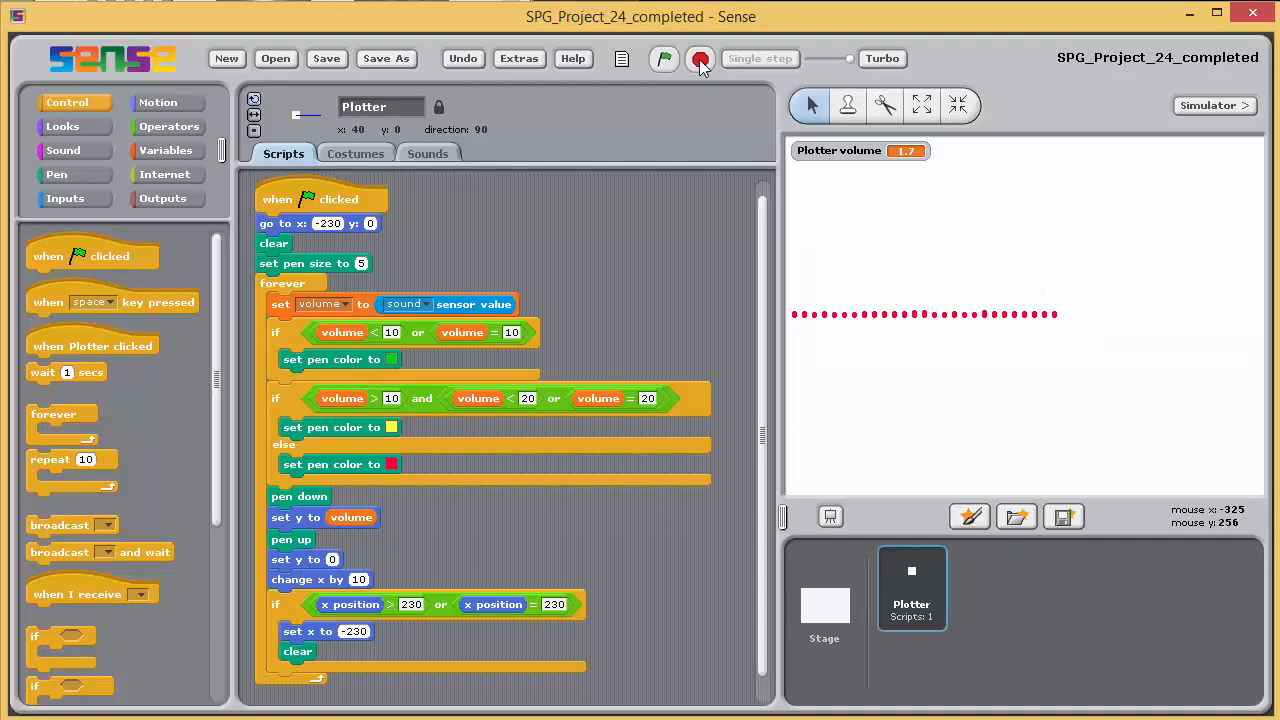